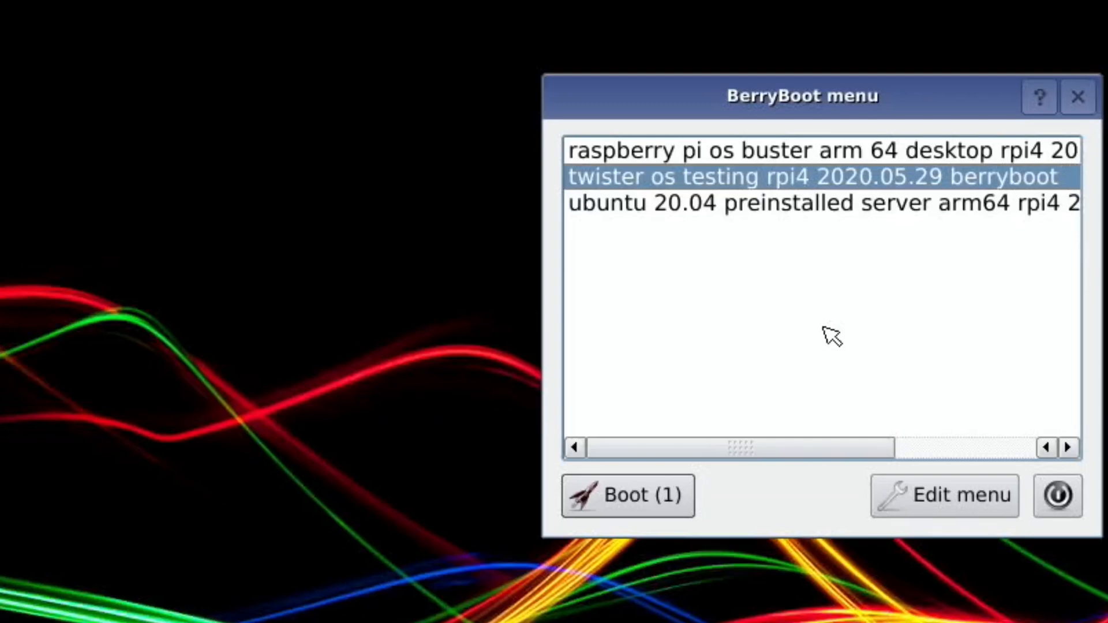
Boot the 'twister os testing rpi4 2020.05.29 berryboot' image from the BerryBoot menu
click(625, 495)
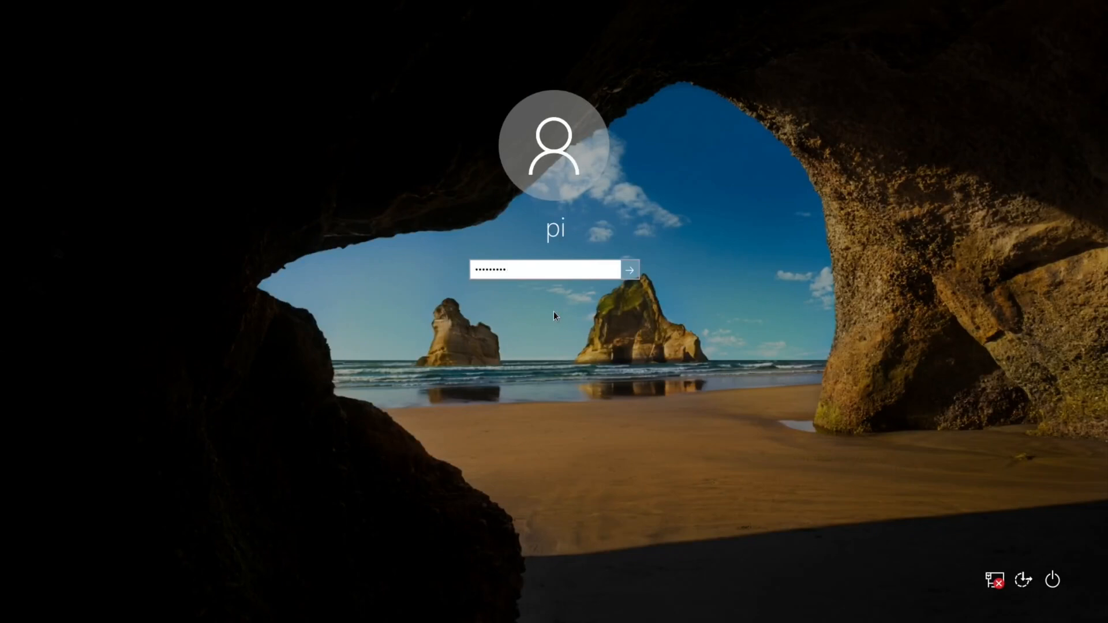
Log in as user pi and bring up the Start menu's application list
click(628, 270)
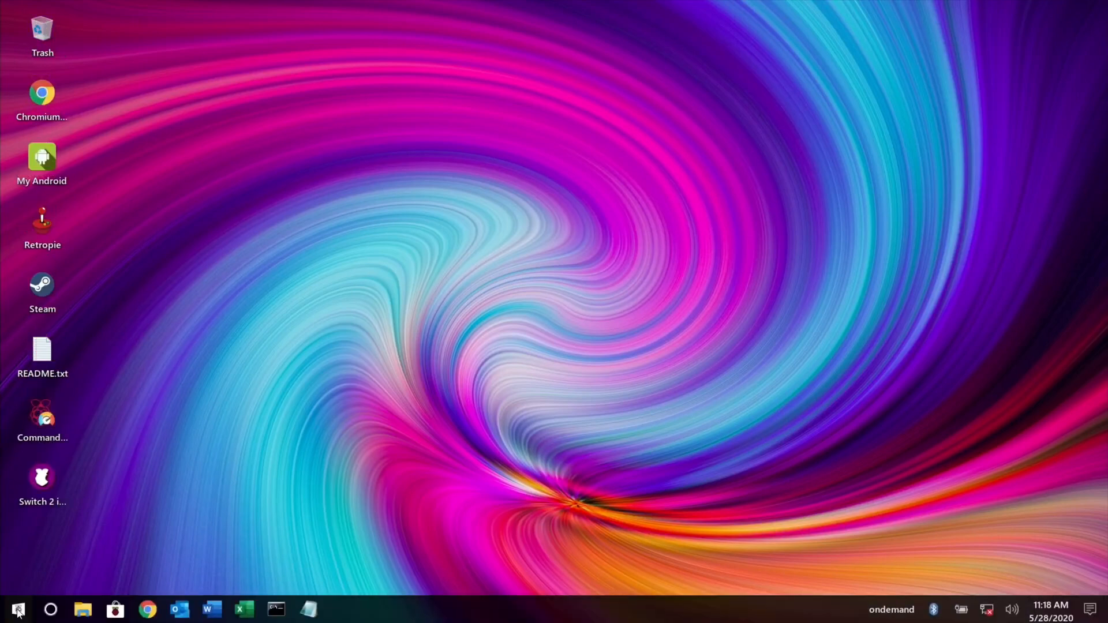
click(17, 610)
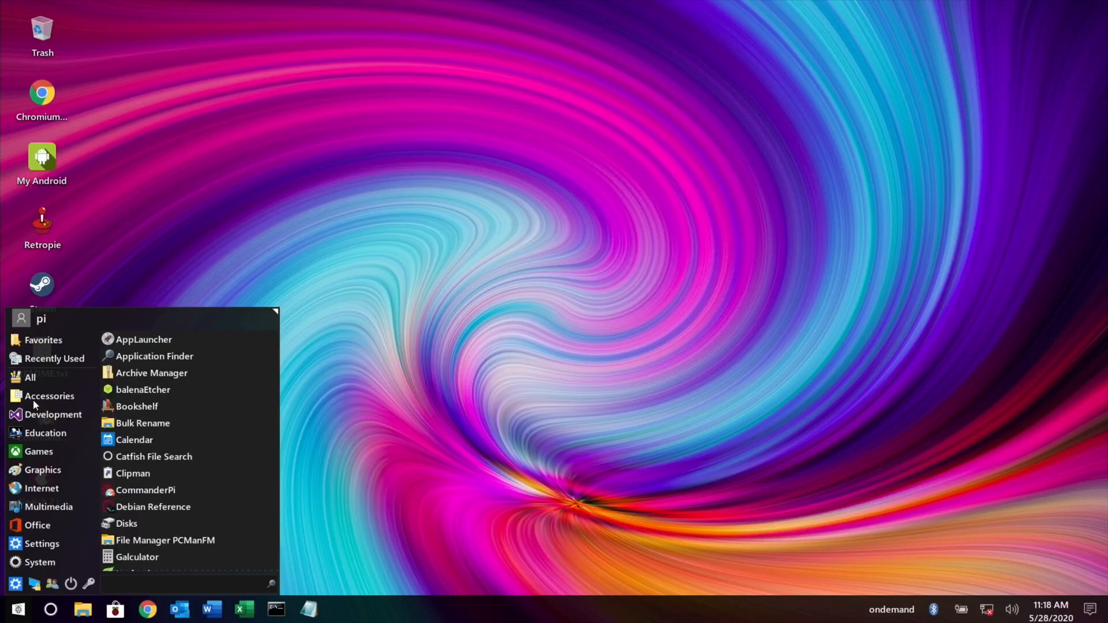
Launch PCManFM on the pi home folder's 15 items, then close it to show the desktop
click(181, 241)
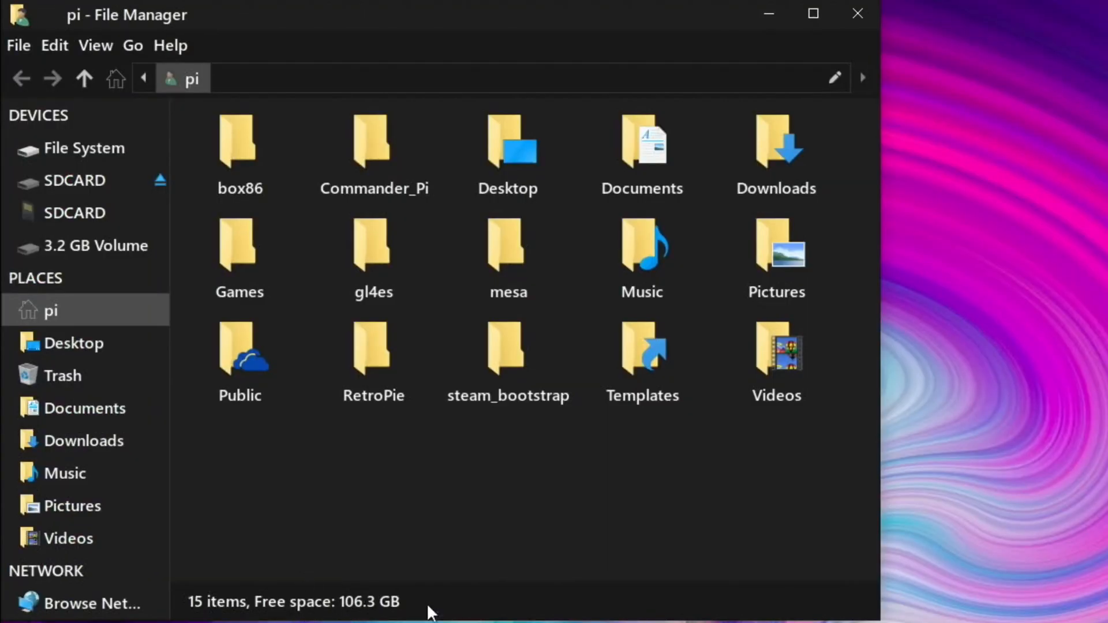
mouse_move(855, 13)
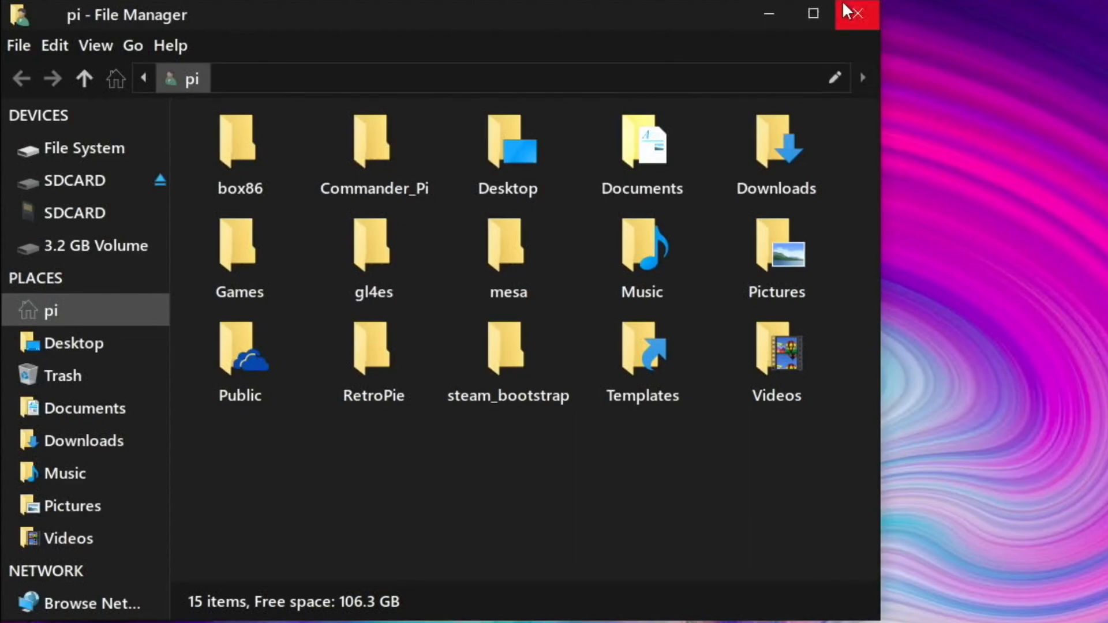
click(855, 14)
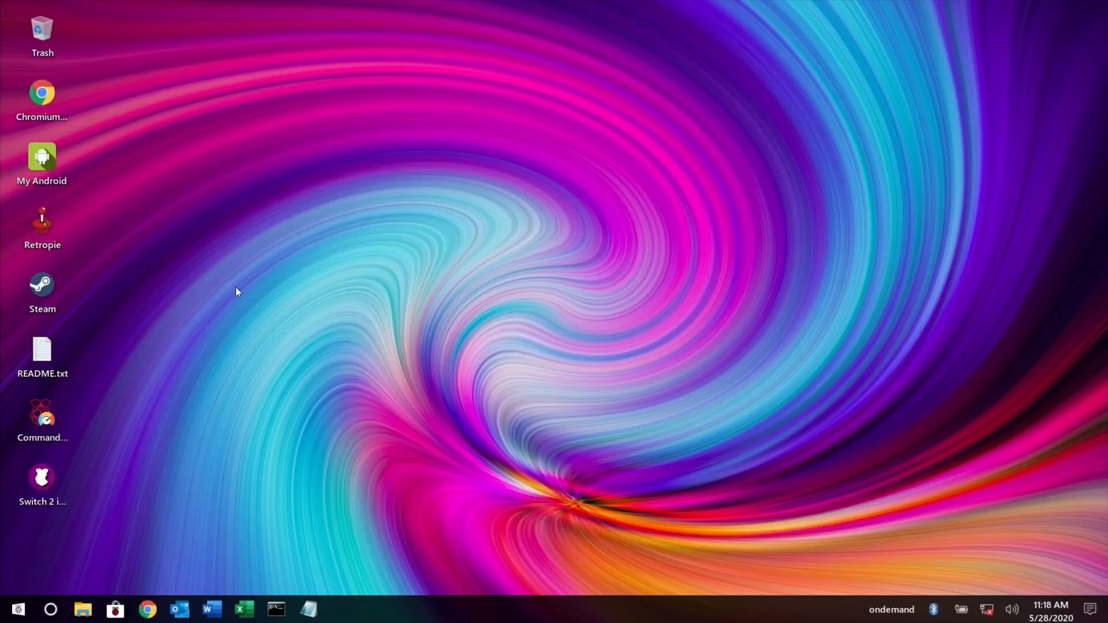
mouse_move(136, 406)
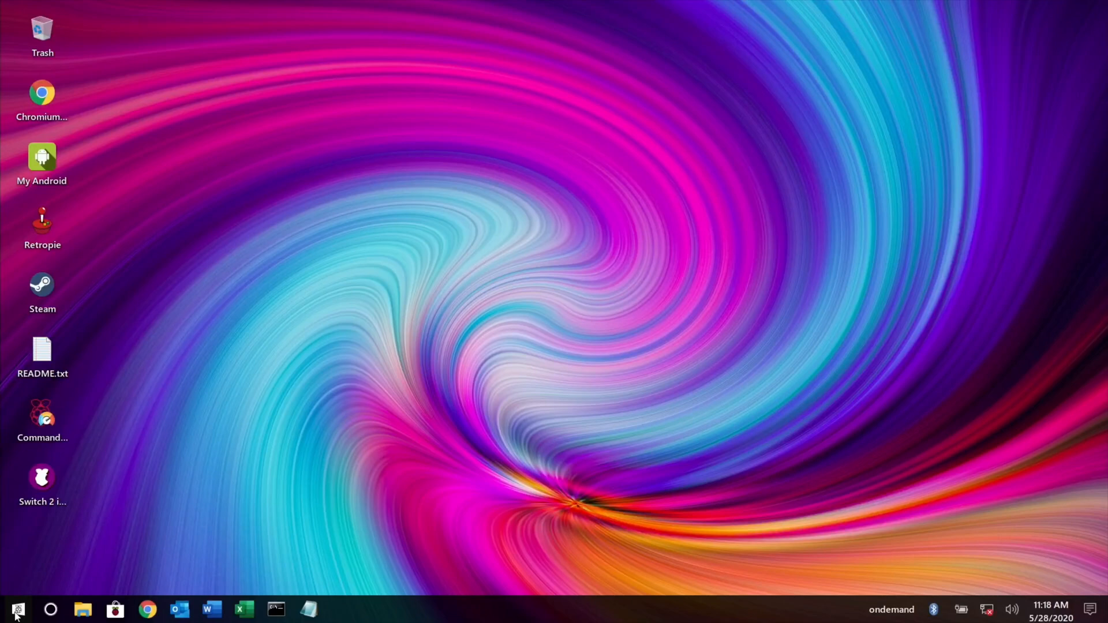
mouse_move(703, 478)
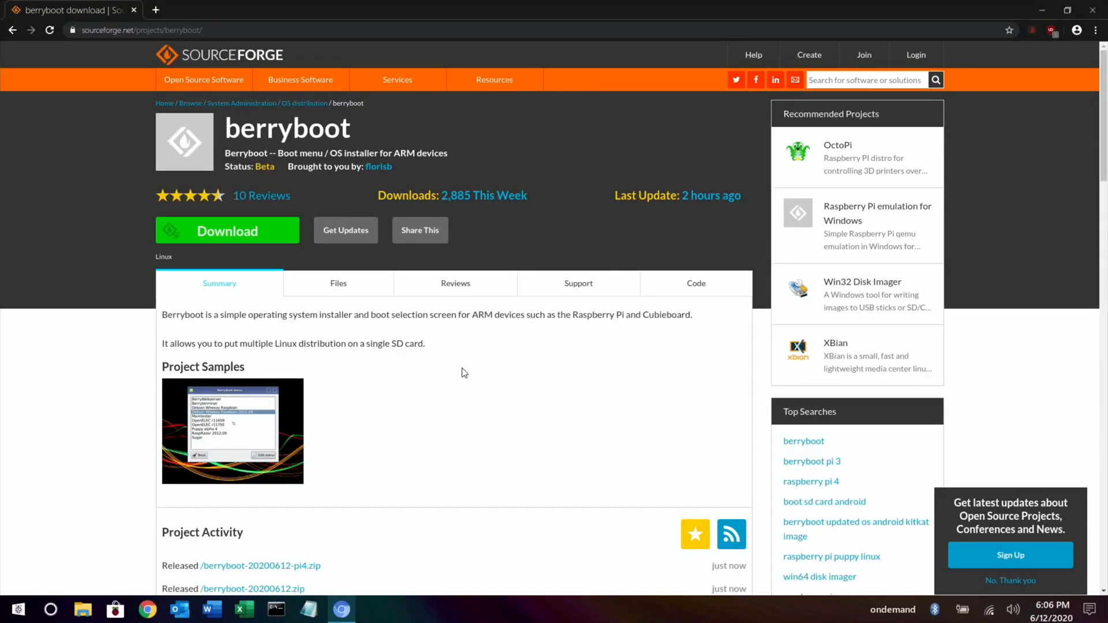
mouse_move(243, 553)
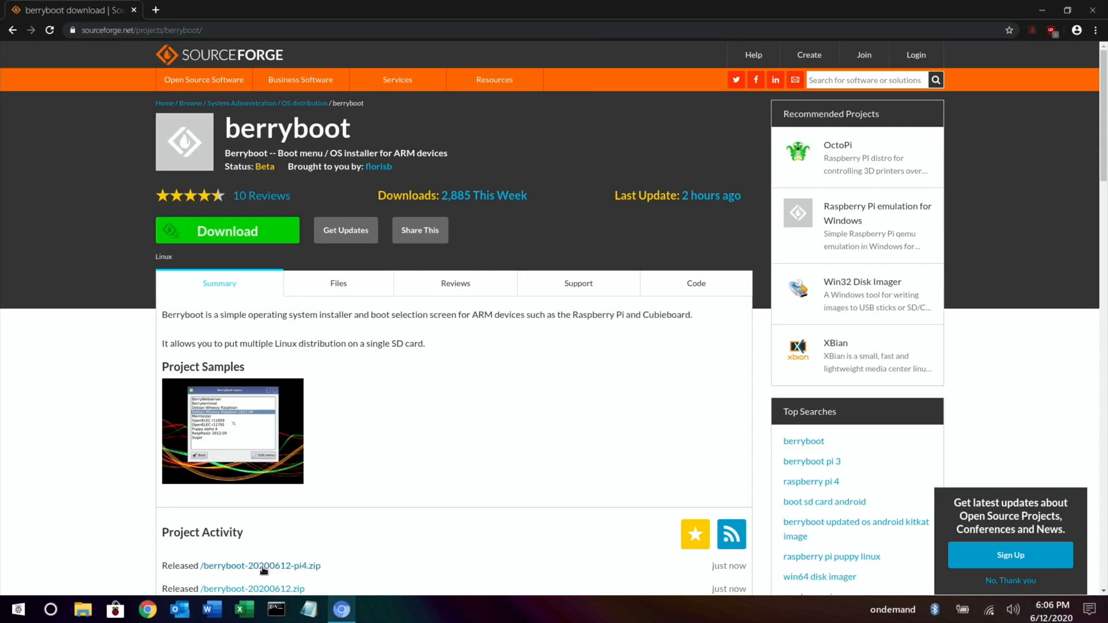
mouse_move(448, 436)
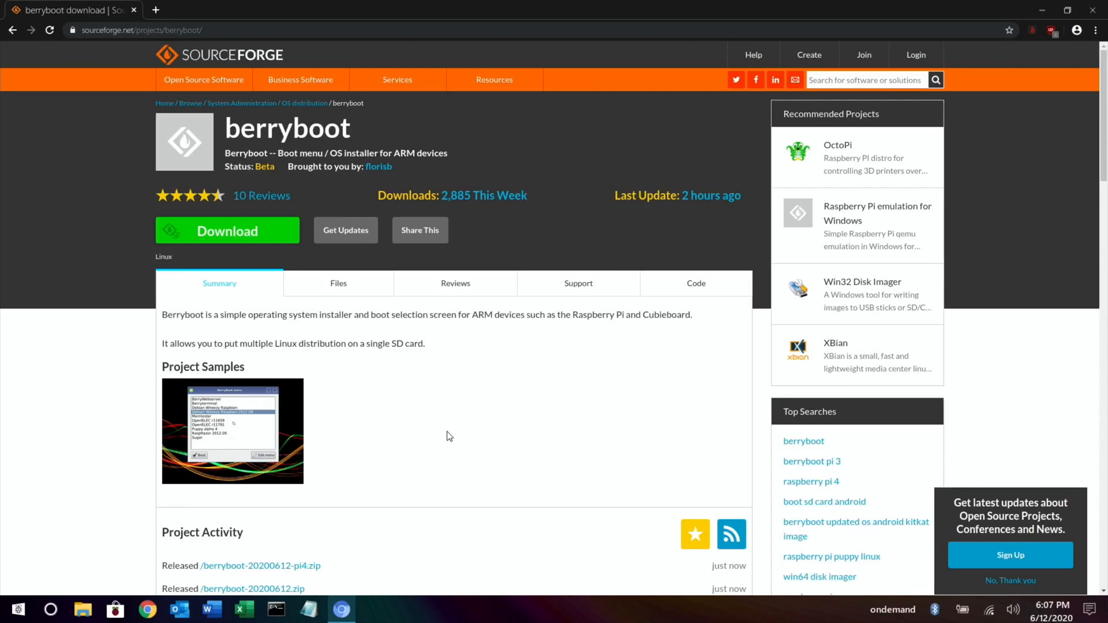
mouse_move(431, 470)
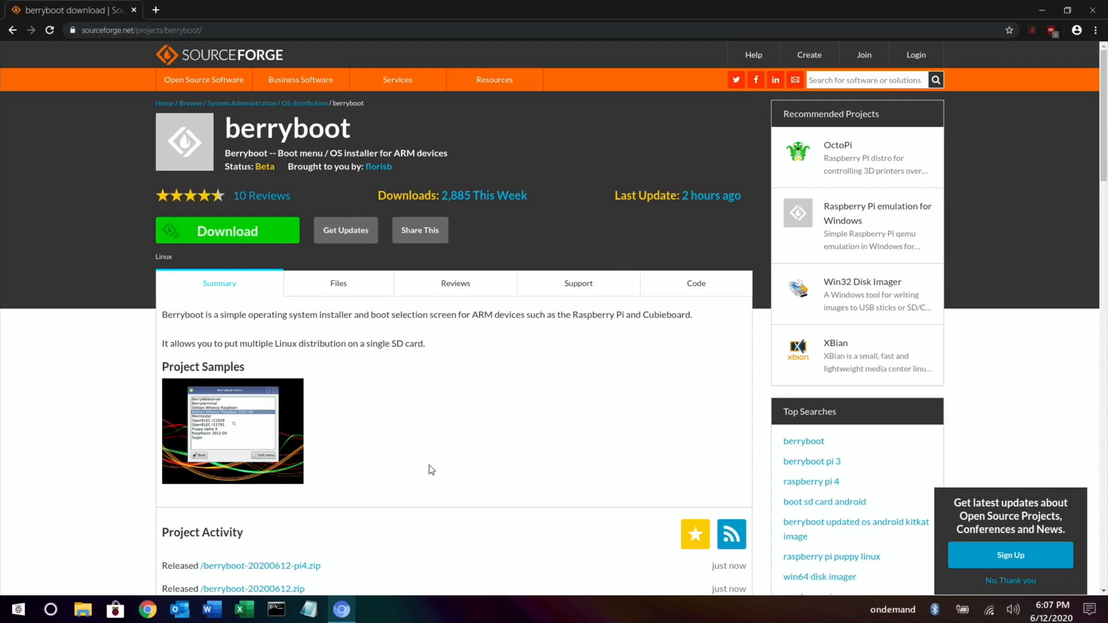